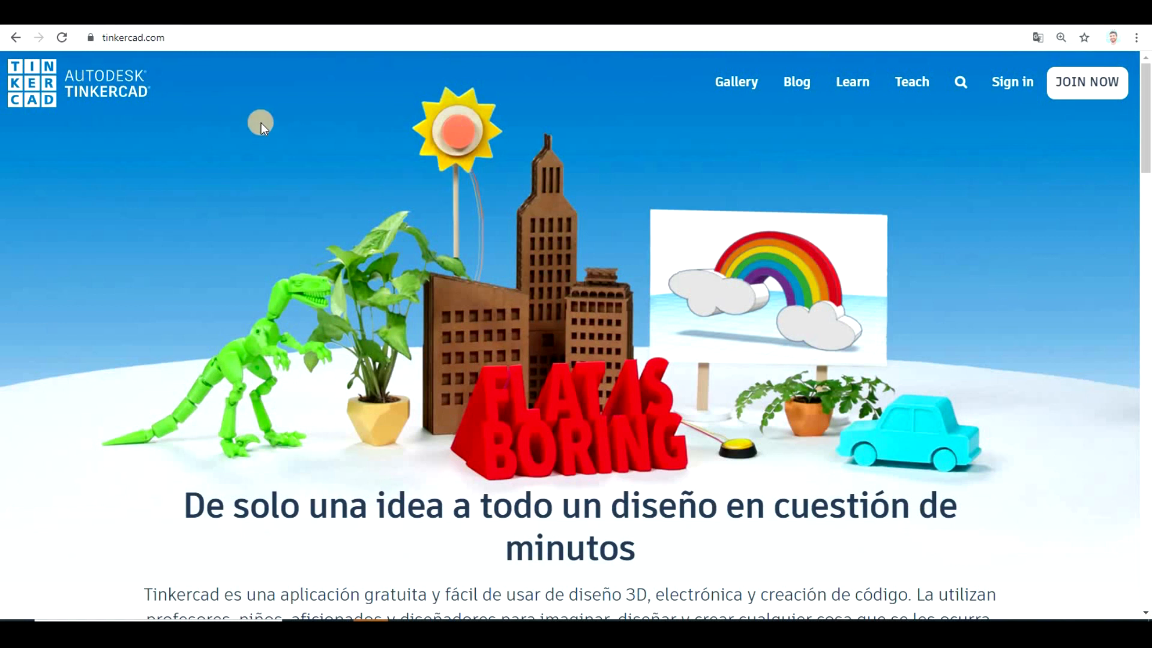
pyautogui.moveTo(1012, 82)
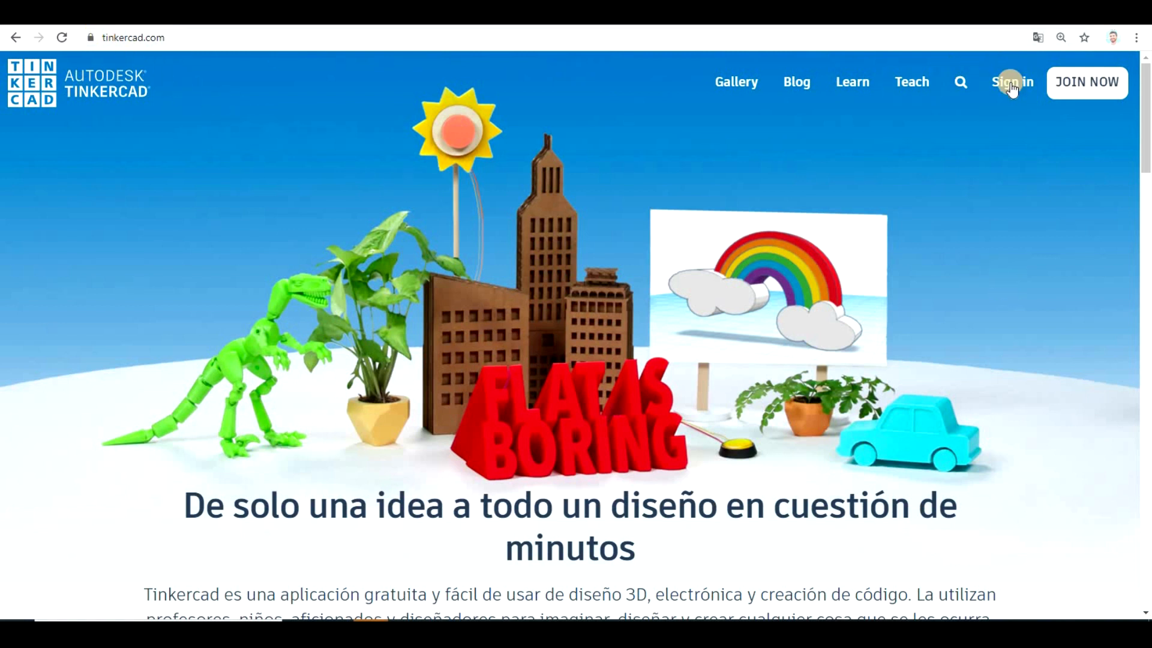
pyautogui.moveTo(1087, 82)
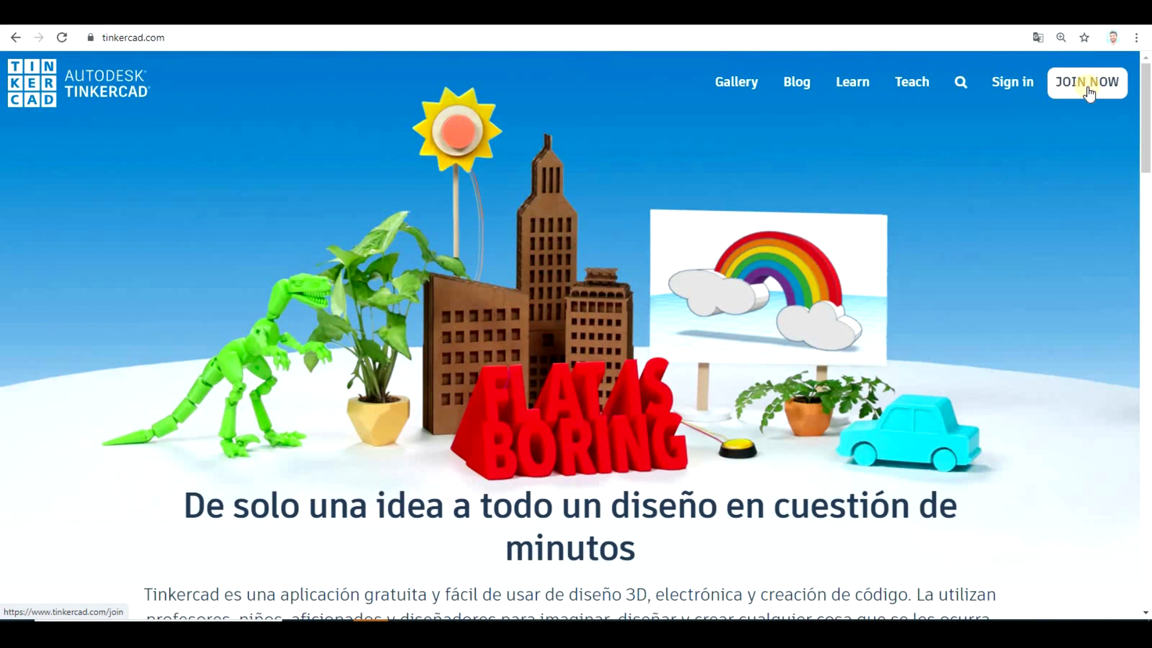
# - Sign in to Tinkercad with a Google account from the home page
pyautogui.click(1086, 81)
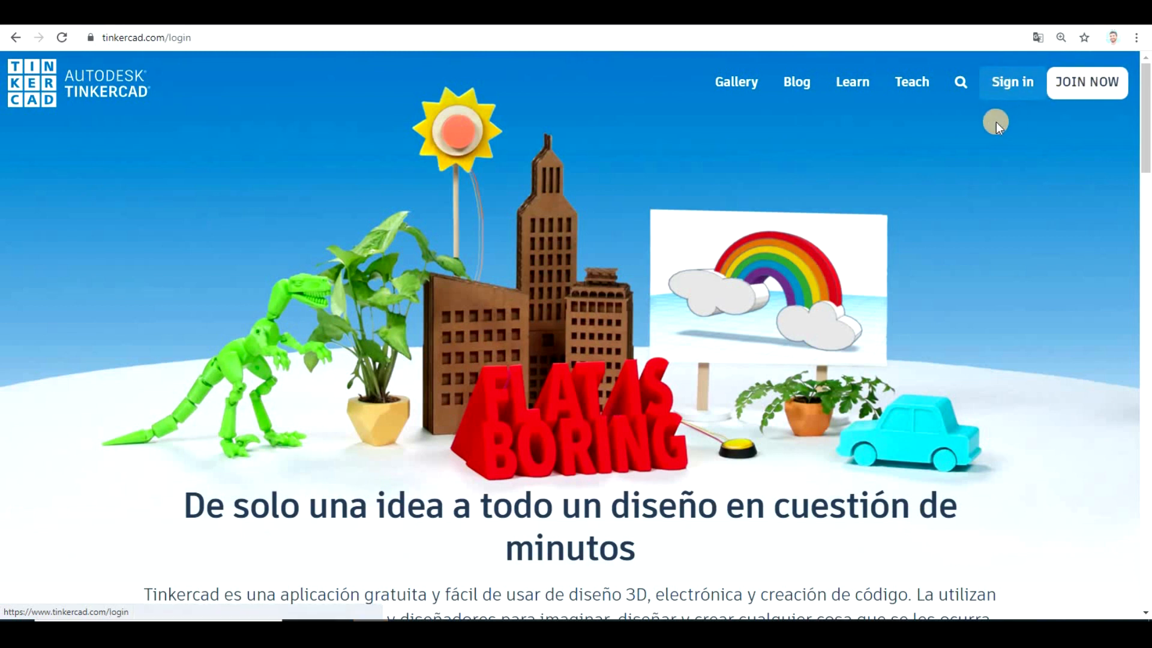
pyautogui.click(1011, 82)
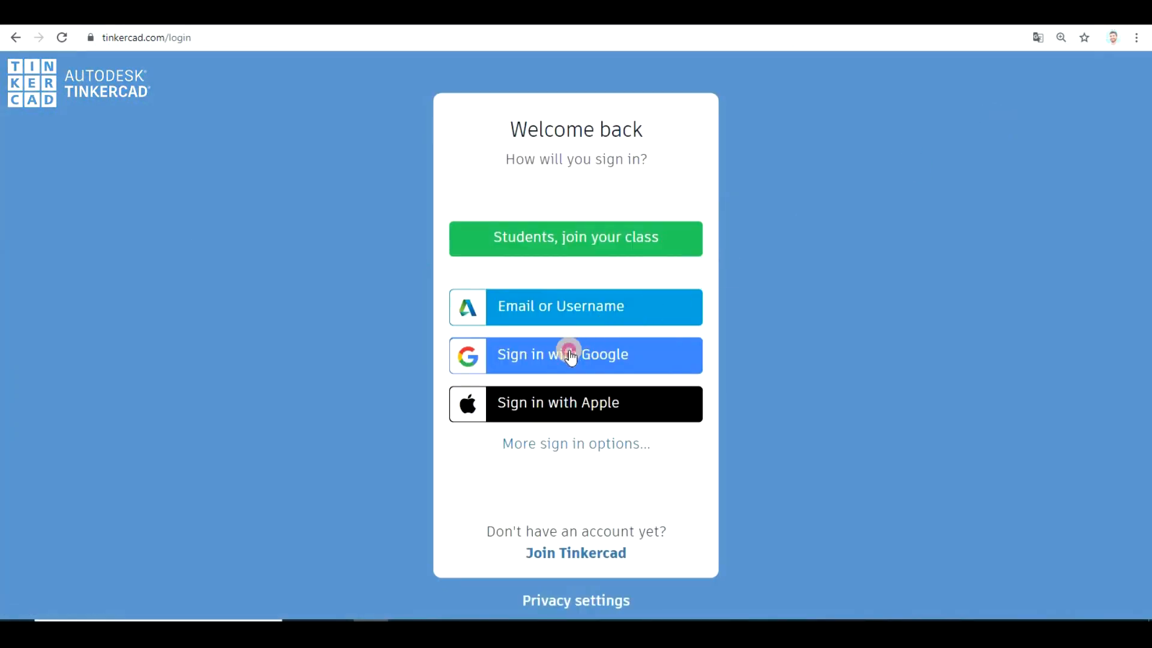
pyautogui.click(575, 354)
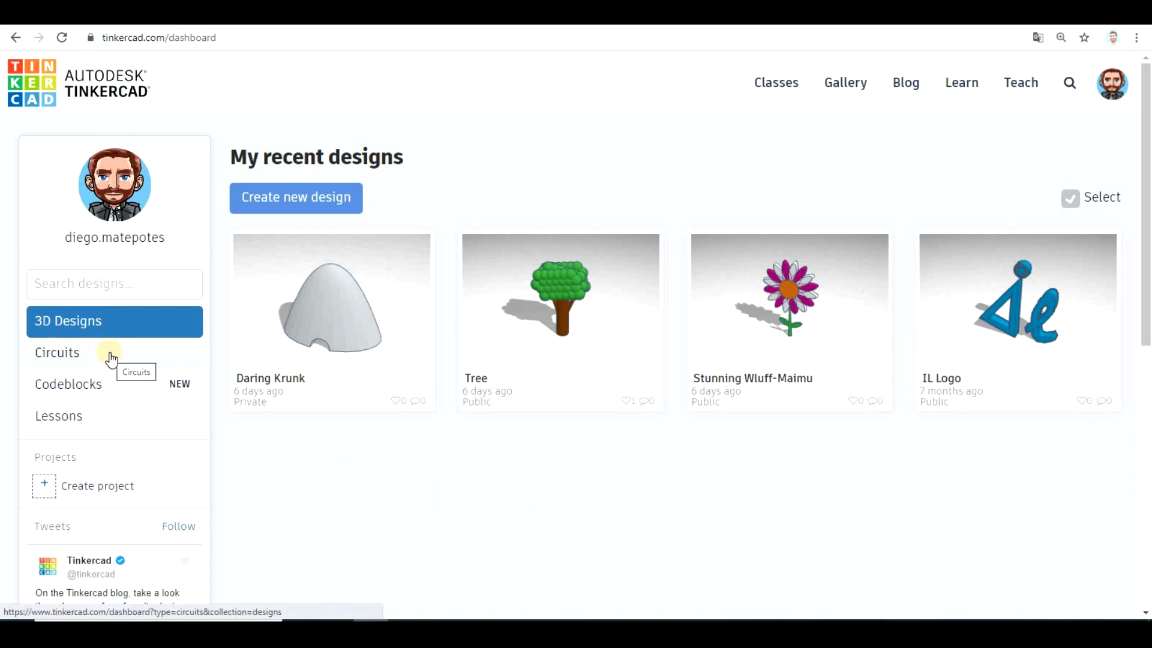
# - From the Circuits list, create a new blank circuit named Daring Migelo
pyautogui.click(57, 353)
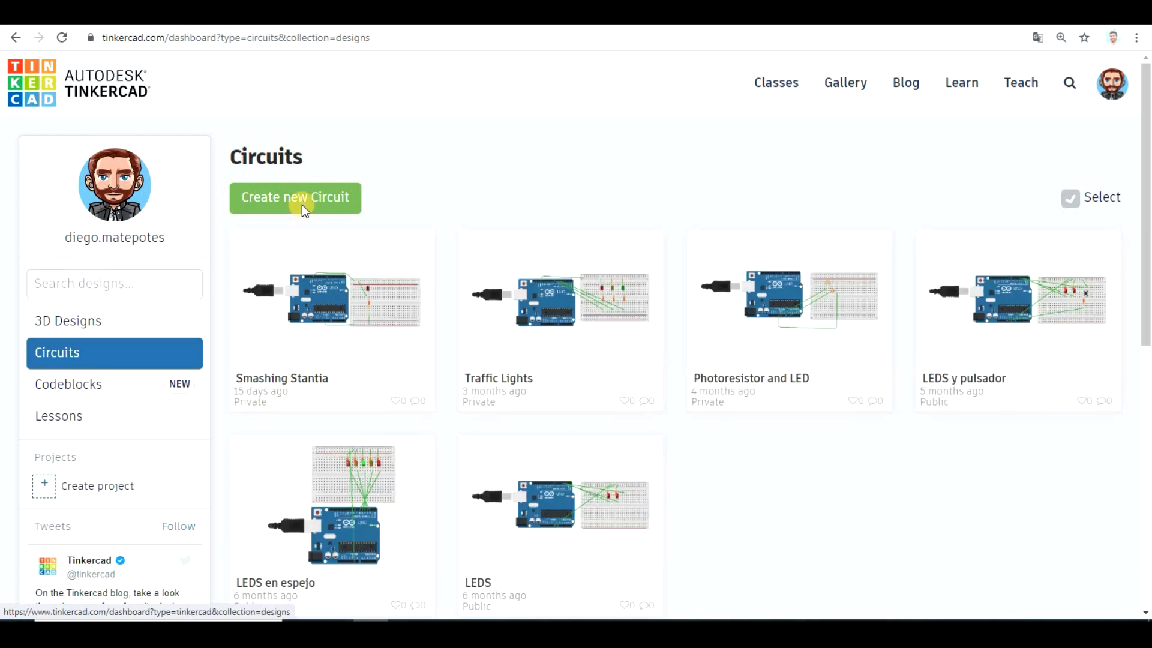
pyautogui.click(294, 197)
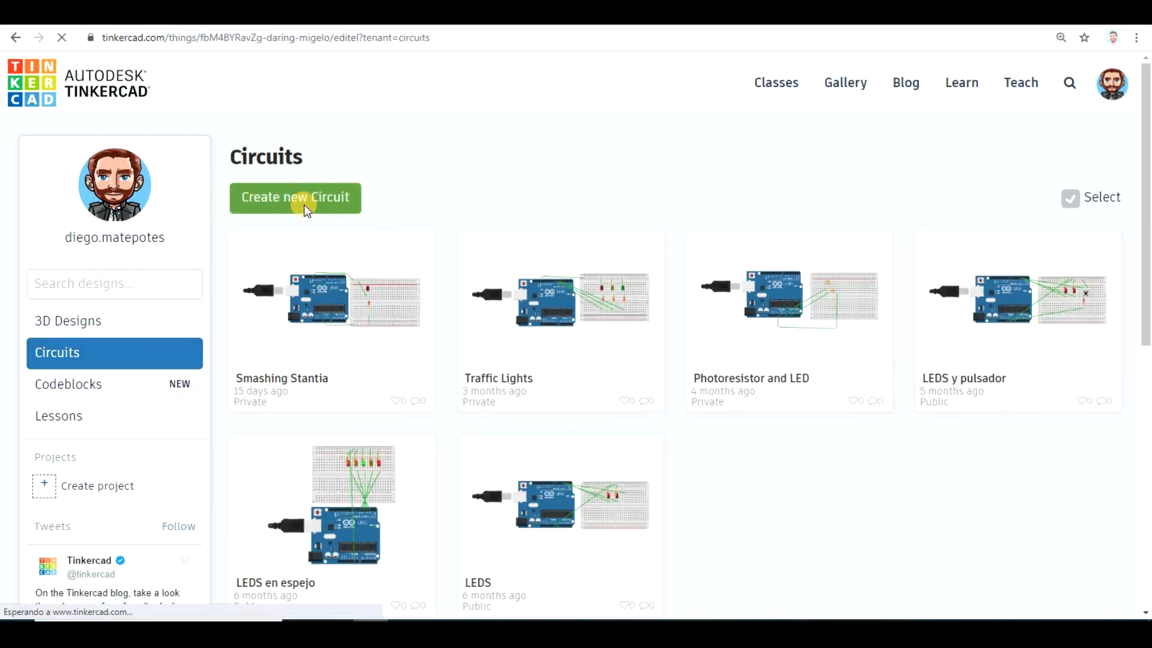
pyautogui.click(295, 197)
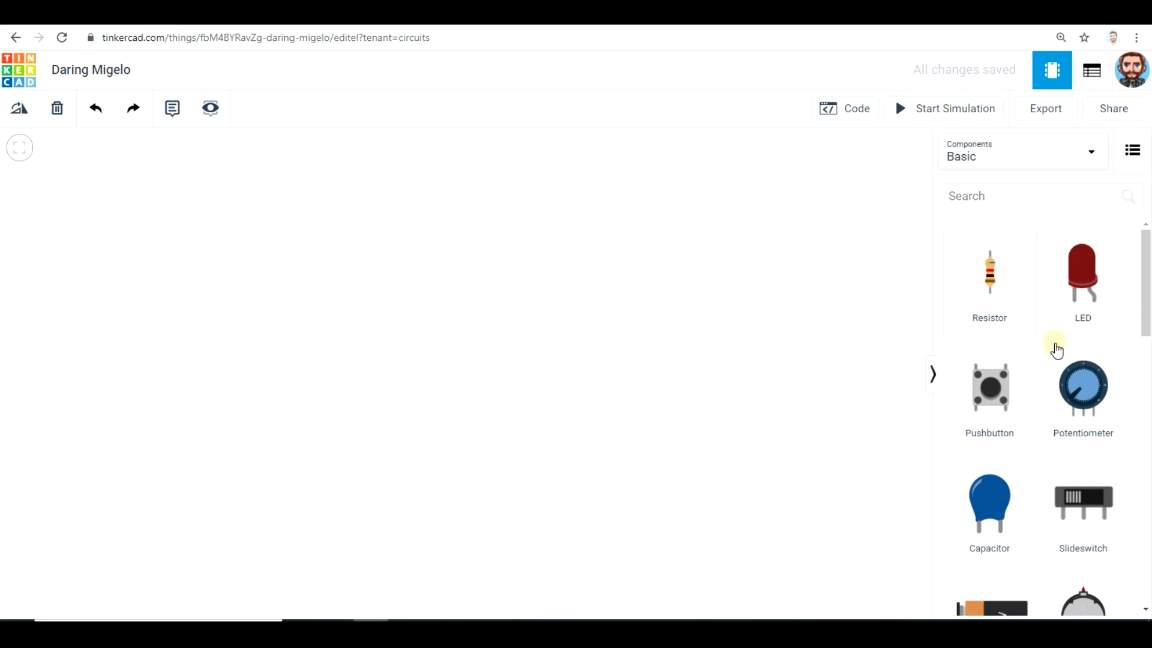
# - Search the component library for 'arduino' to find the Arduino Uno R3
pyautogui.click(1021, 152)
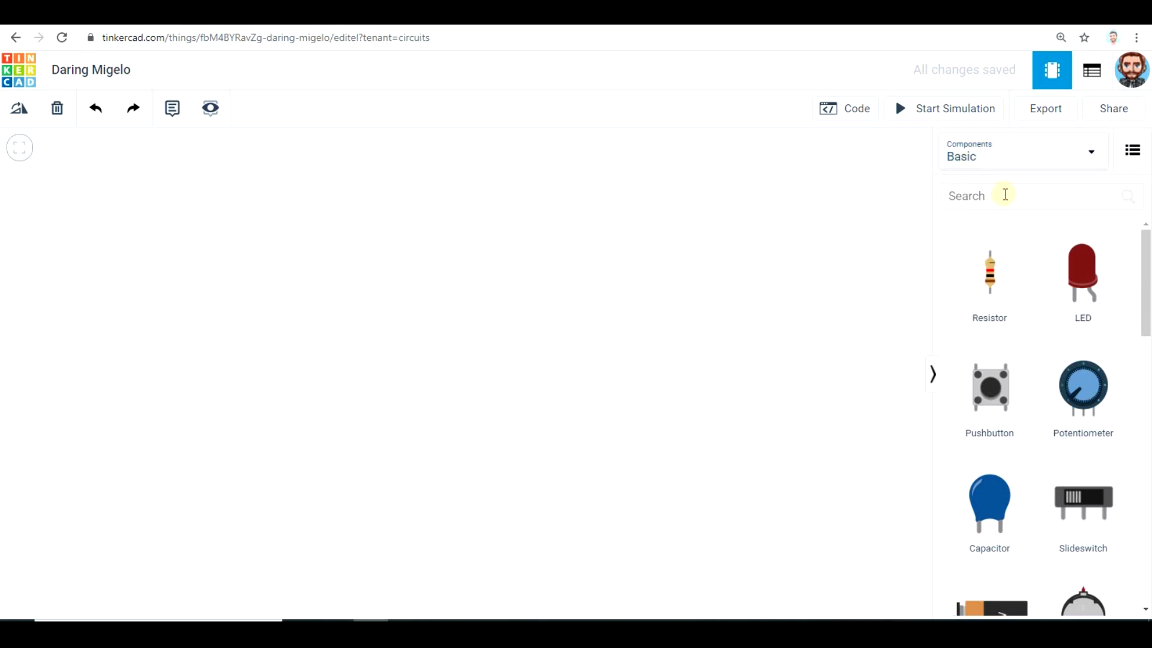
pyautogui.click(1028, 196)
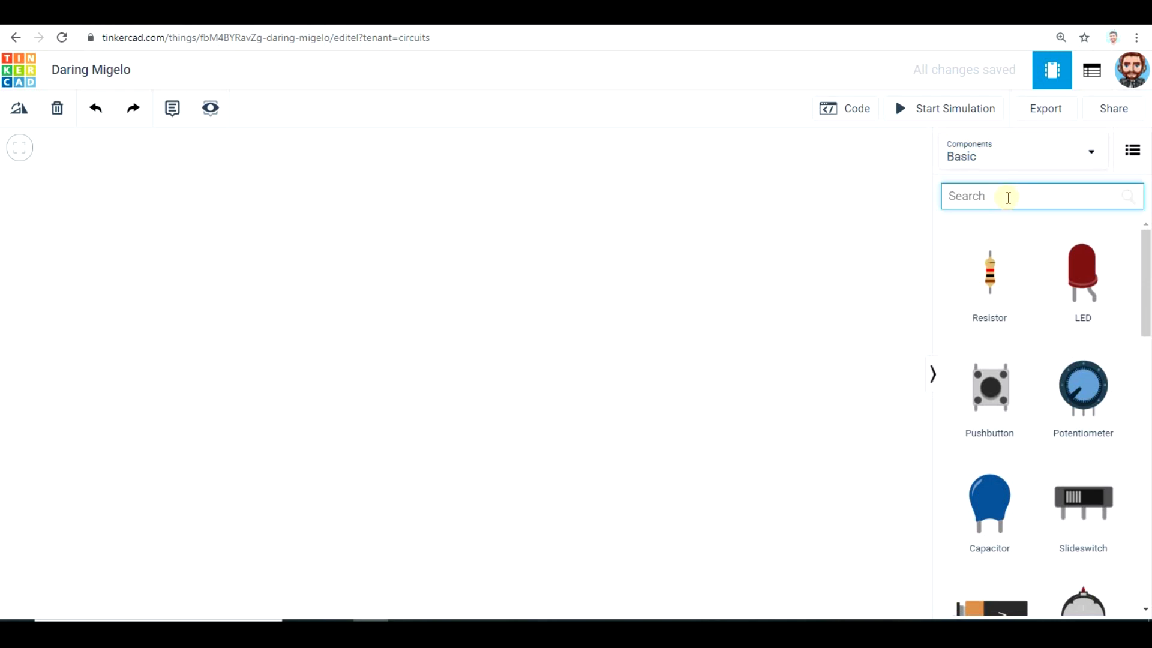
pyautogui.write('arduino')
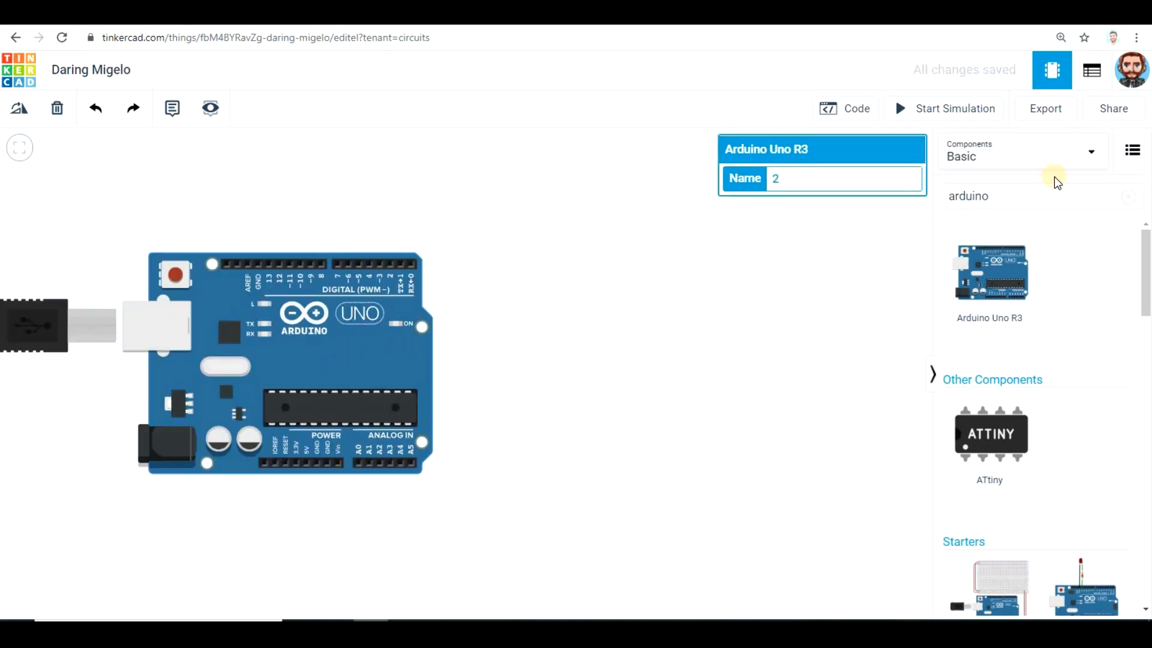
# - Show component descriptions and search the library for 'breadboard'
pyautogui.click(1132, 151)
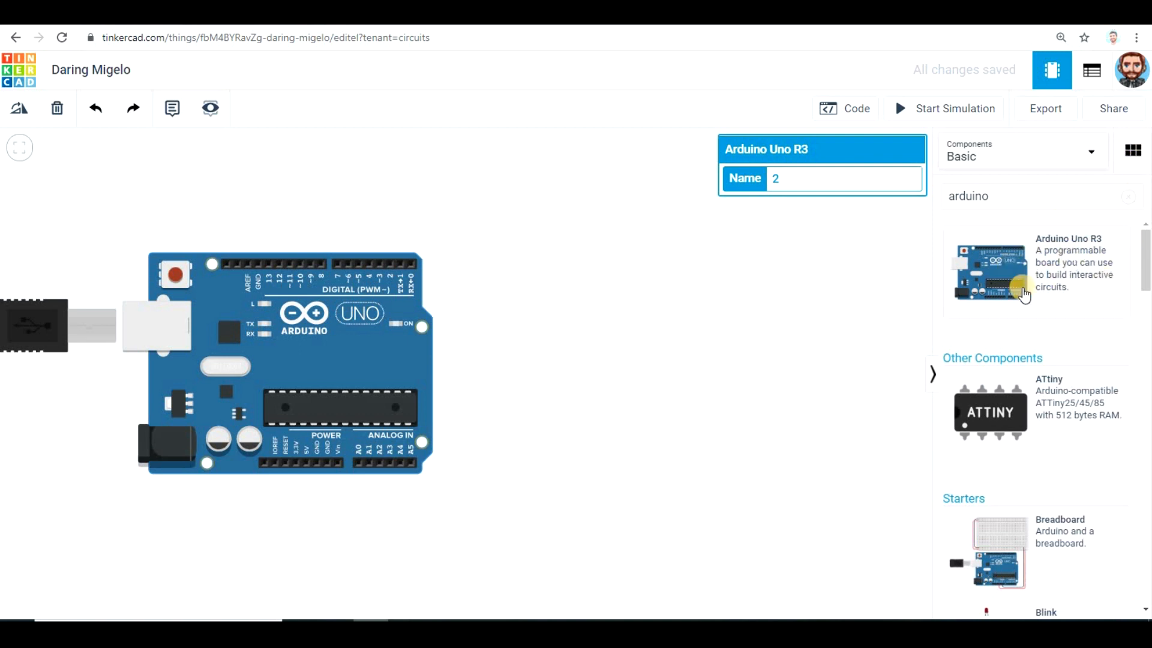
pyautogui.click(1036, 196)
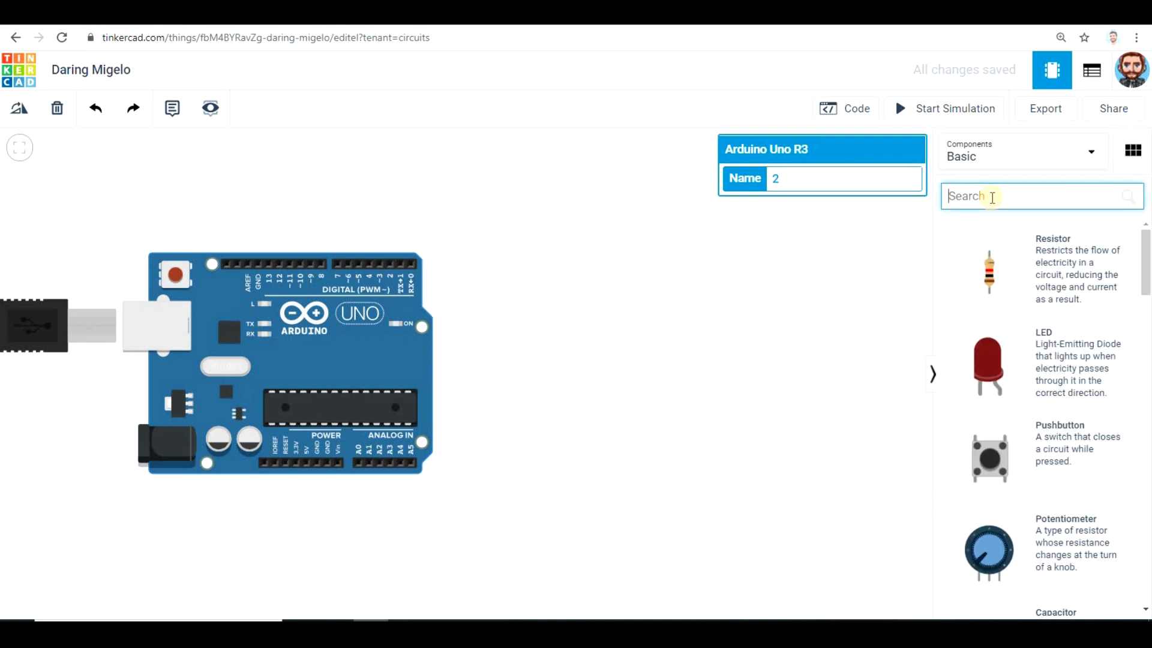
pyautogui.write('breadbo')
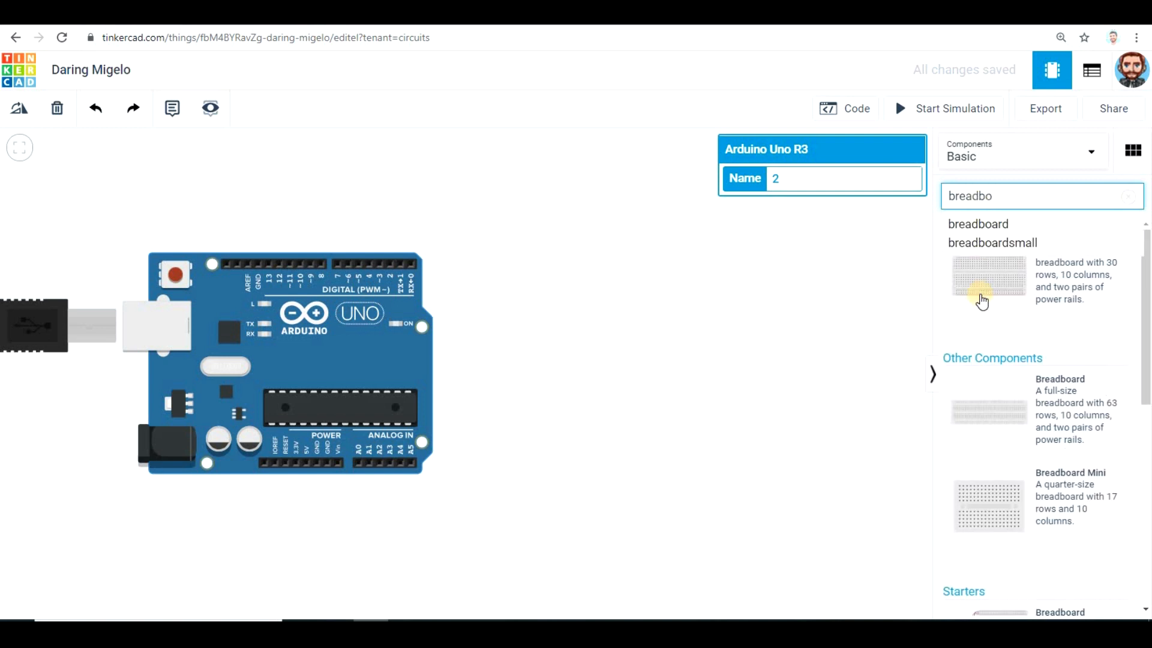
pyautogui.moveTo(1036, 418)
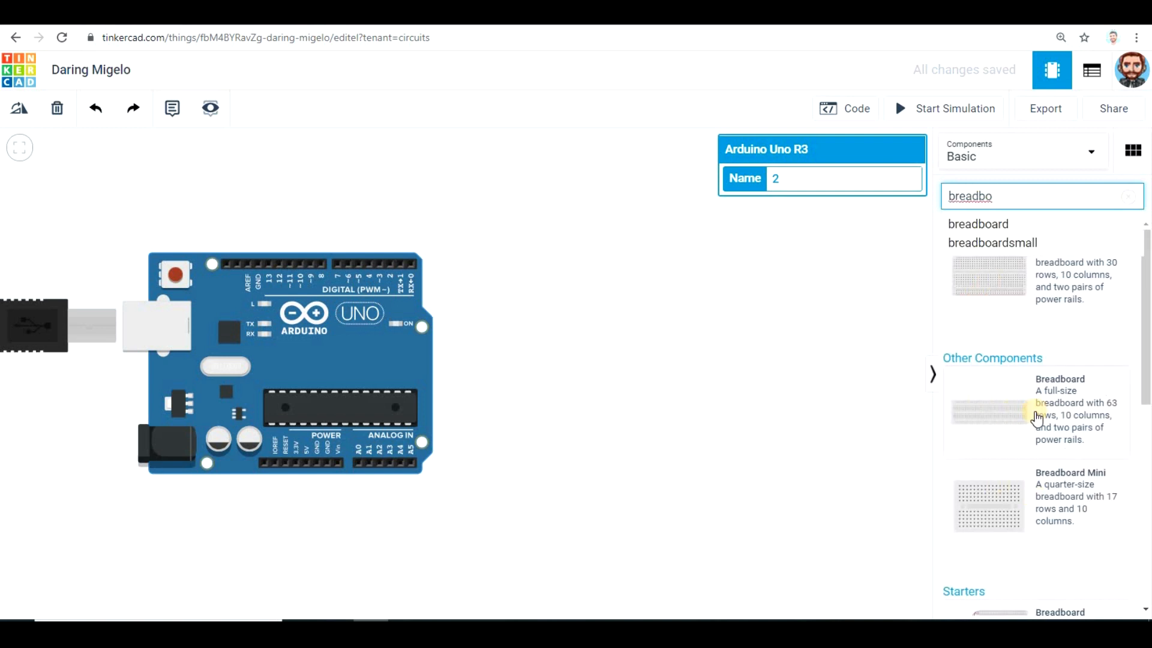
pyautogui.moveTo(989, 277)
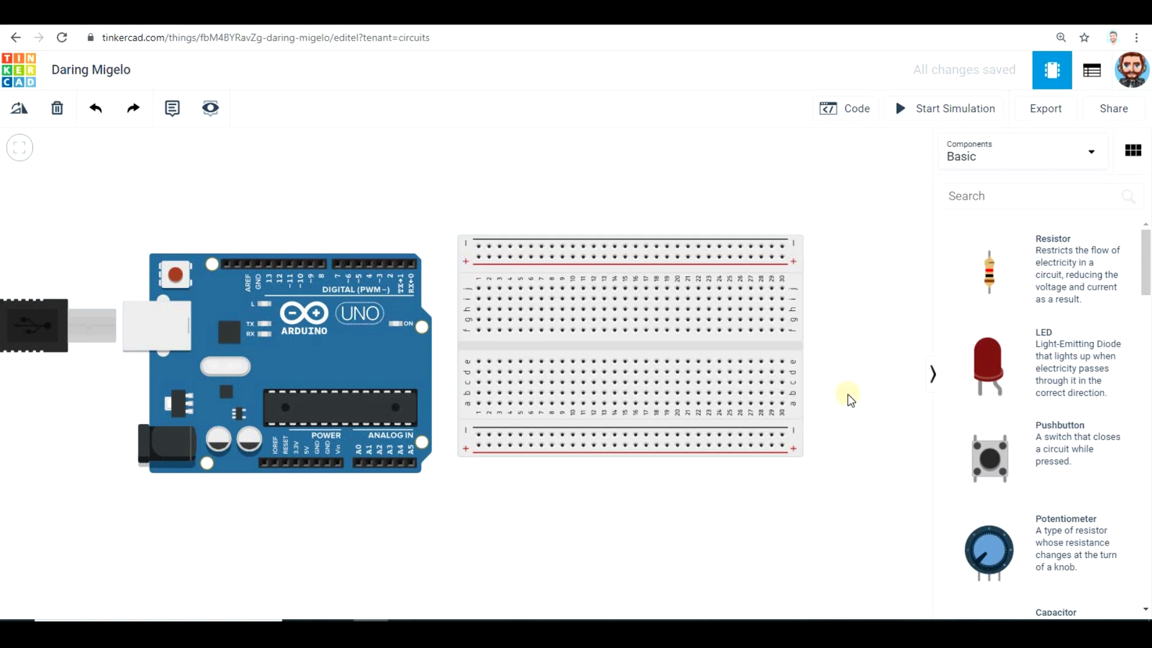
# - Place the LED on the breadboard and run a wire from its leg to the Arduino
pyautogui.moveTo(989, 366); pyautogui.dragTo(562, 308)
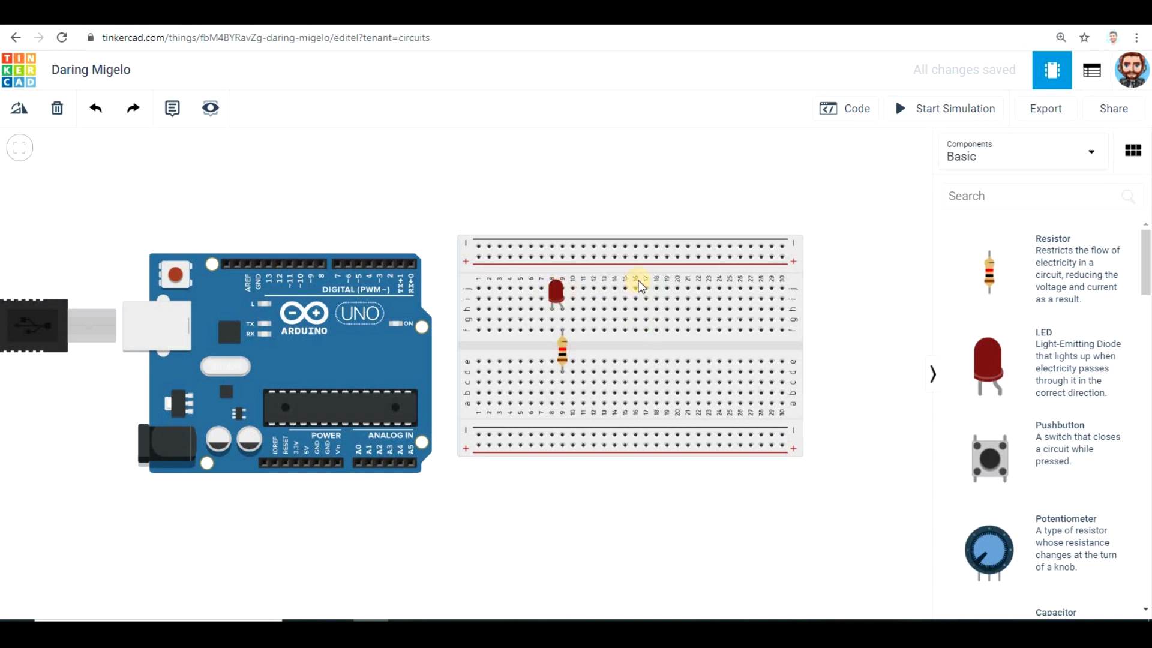
pyautogui.click(555, 292)
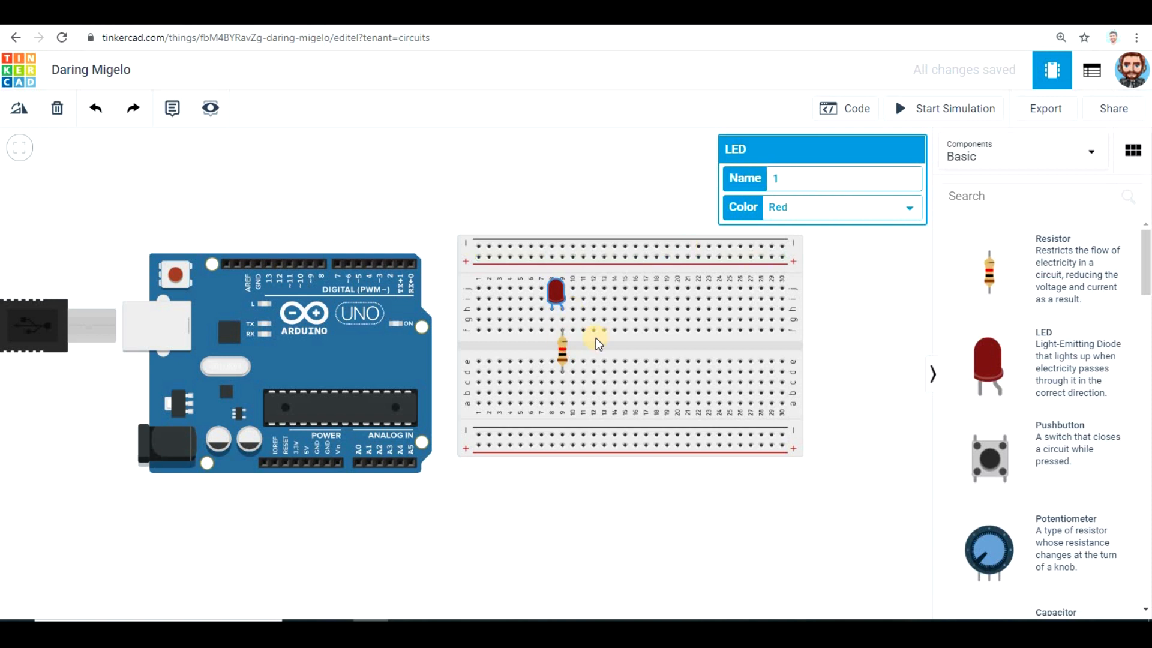
pyautogui.click(562, 353)
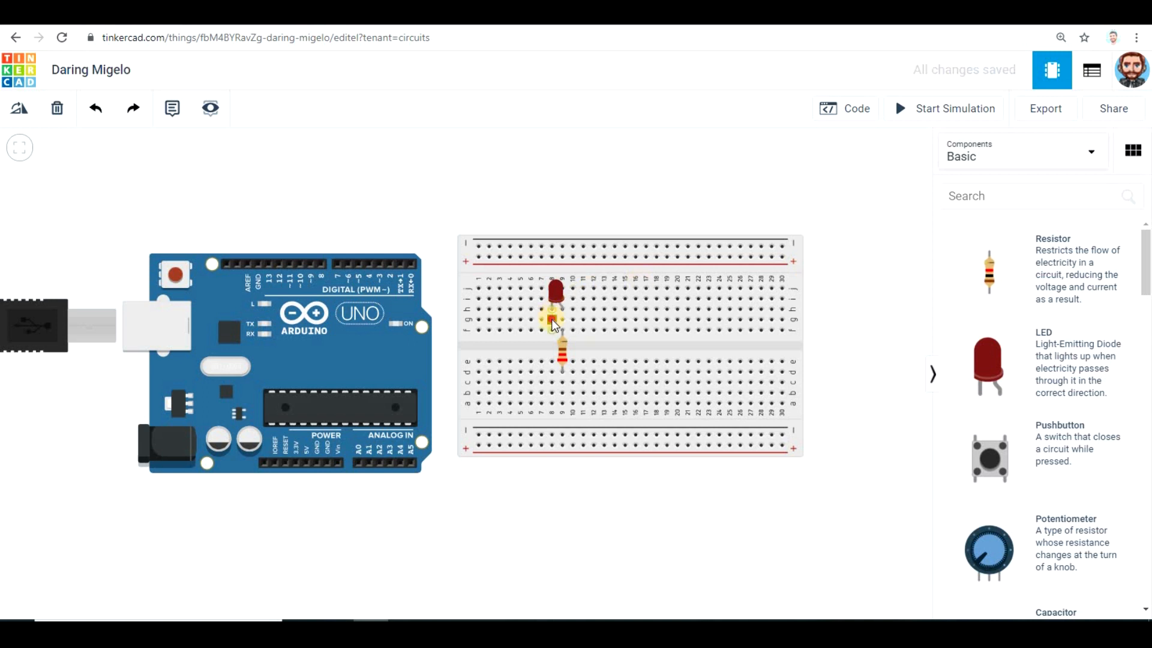
pyautogui.moveTo(562, 327); pyautogui.dragTo(272, 235)
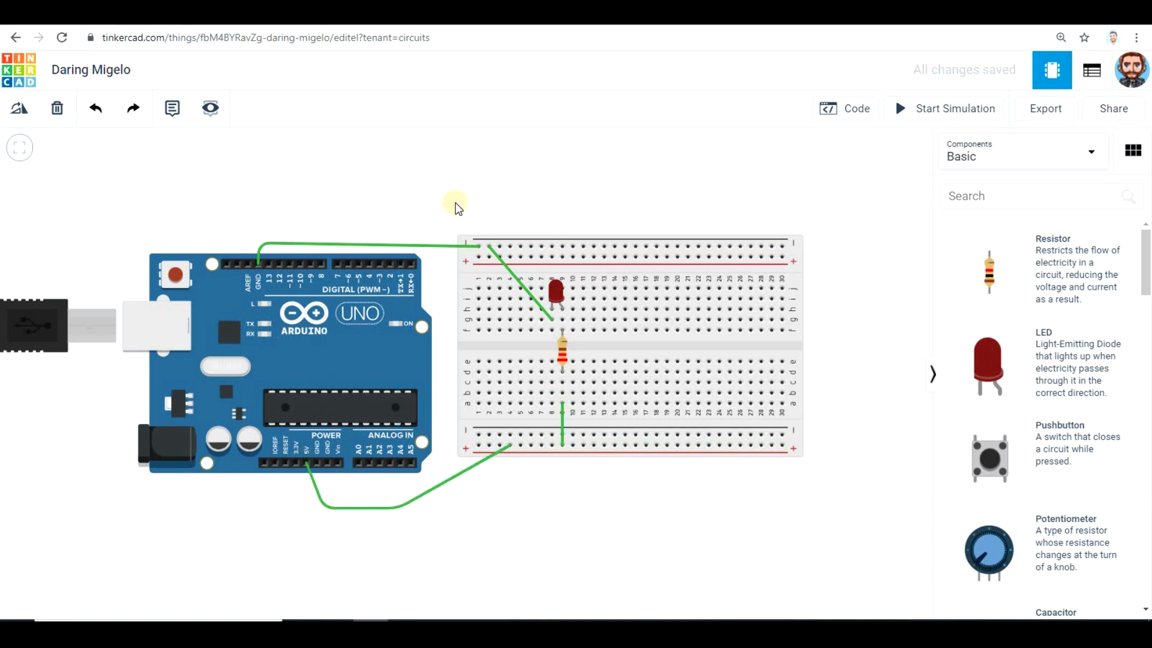
pyautogui.moveTo(446, 245)
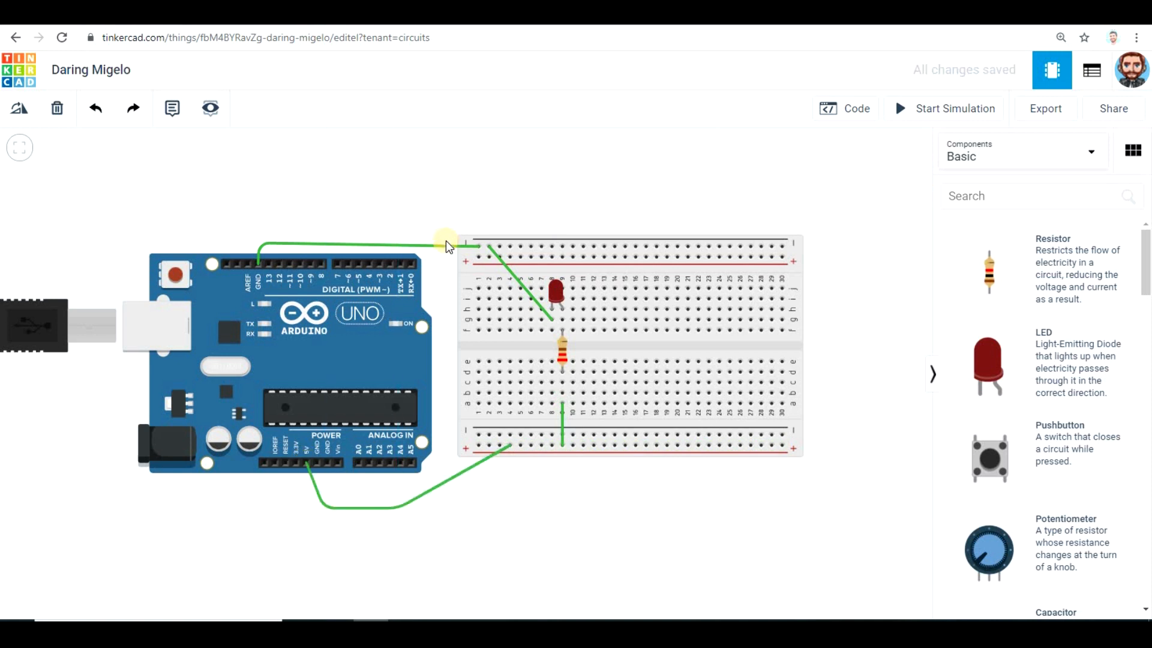
pyautogui.click(446, 244)
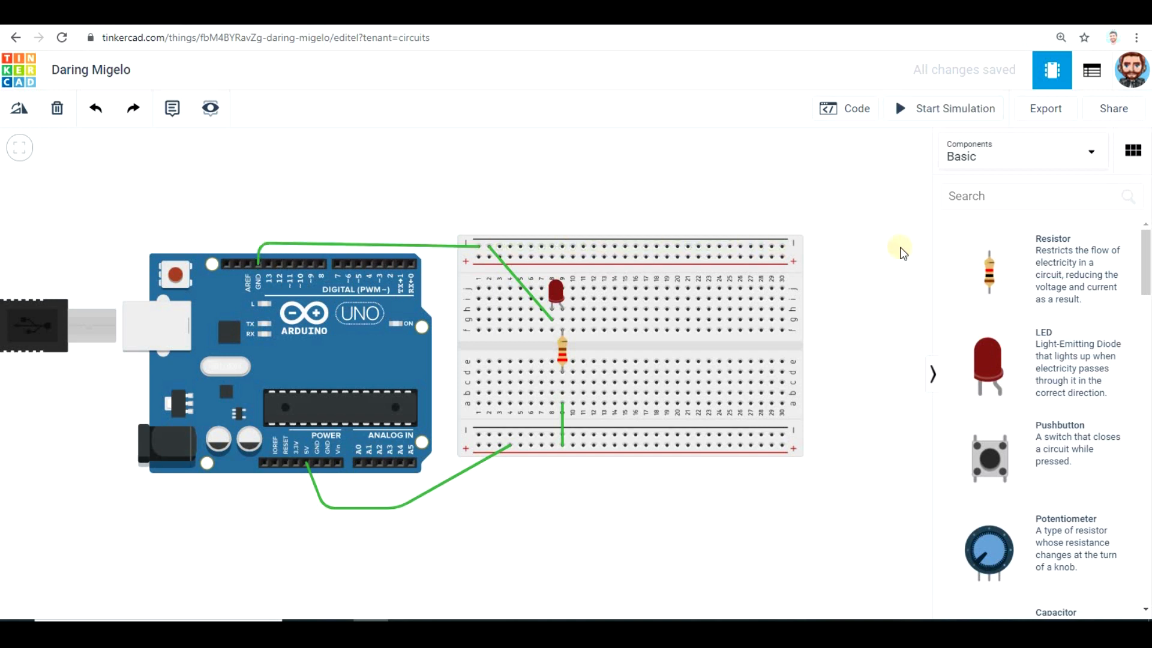
pyautogui.click(955, 108)
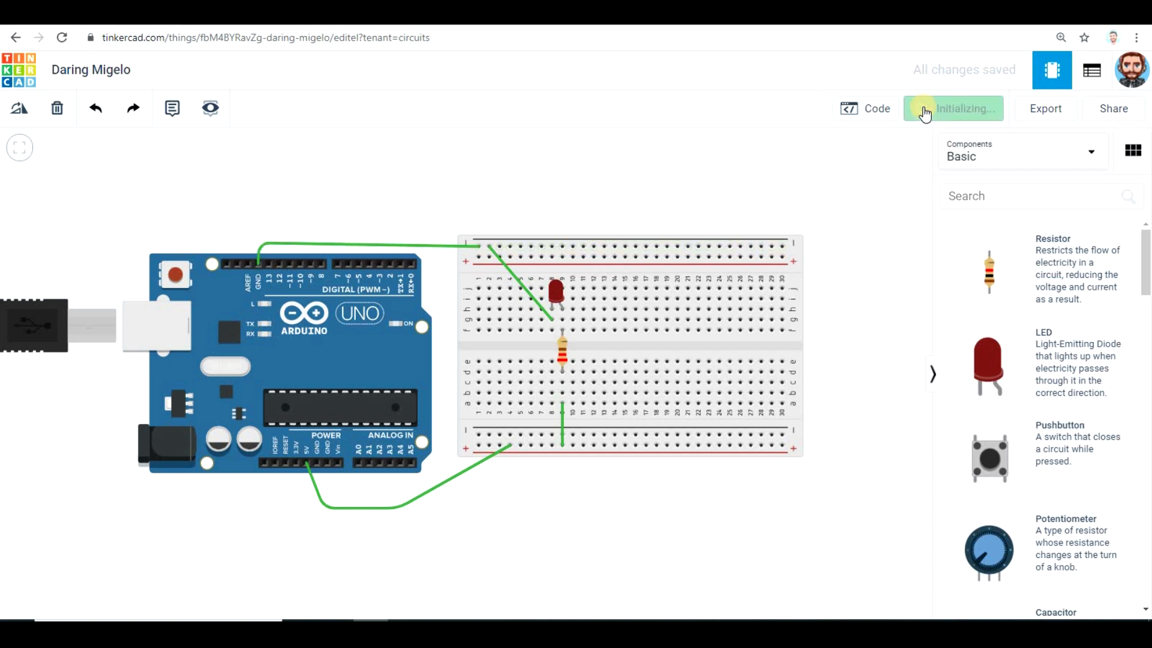
pyautogui.click(953, 108)
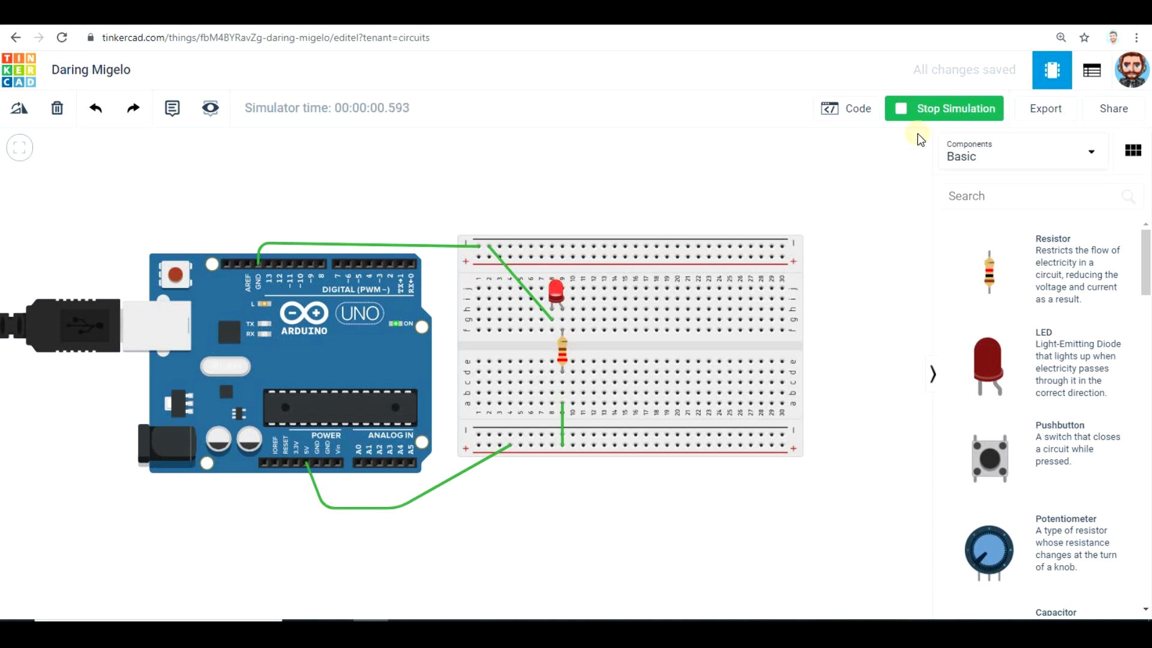
pyautogui.click(955, 108)
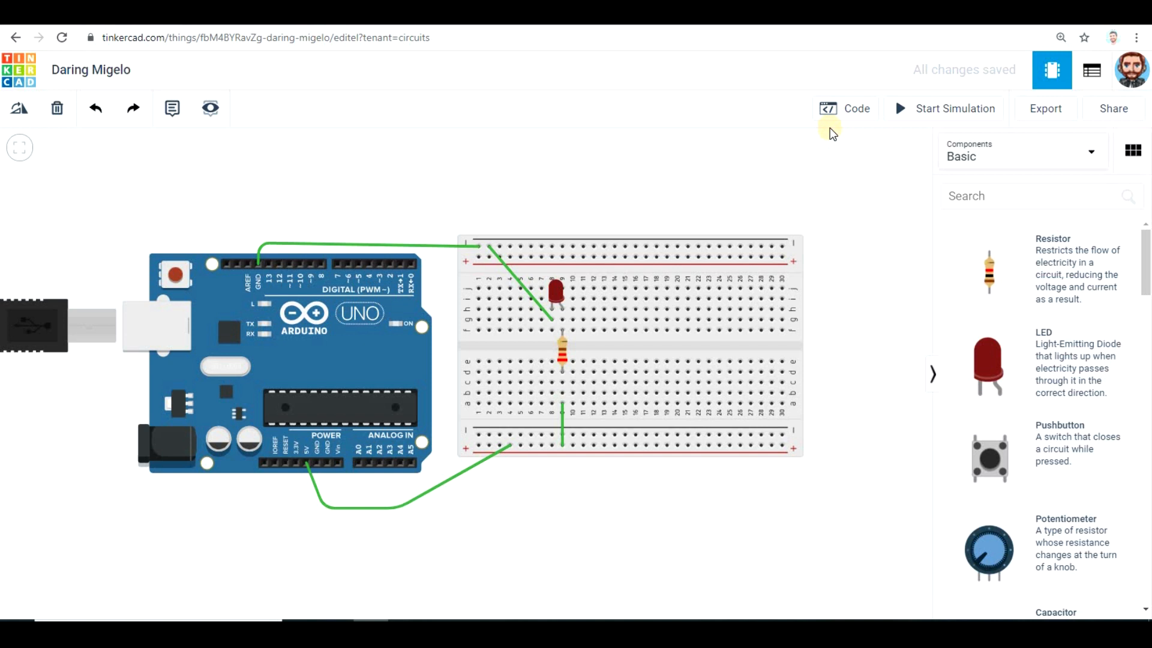
# - Build blocks blinking pin 7 HIGH then LOW with 0.2 secs waits, checking the circuit
pyautogui.click(844, 108)
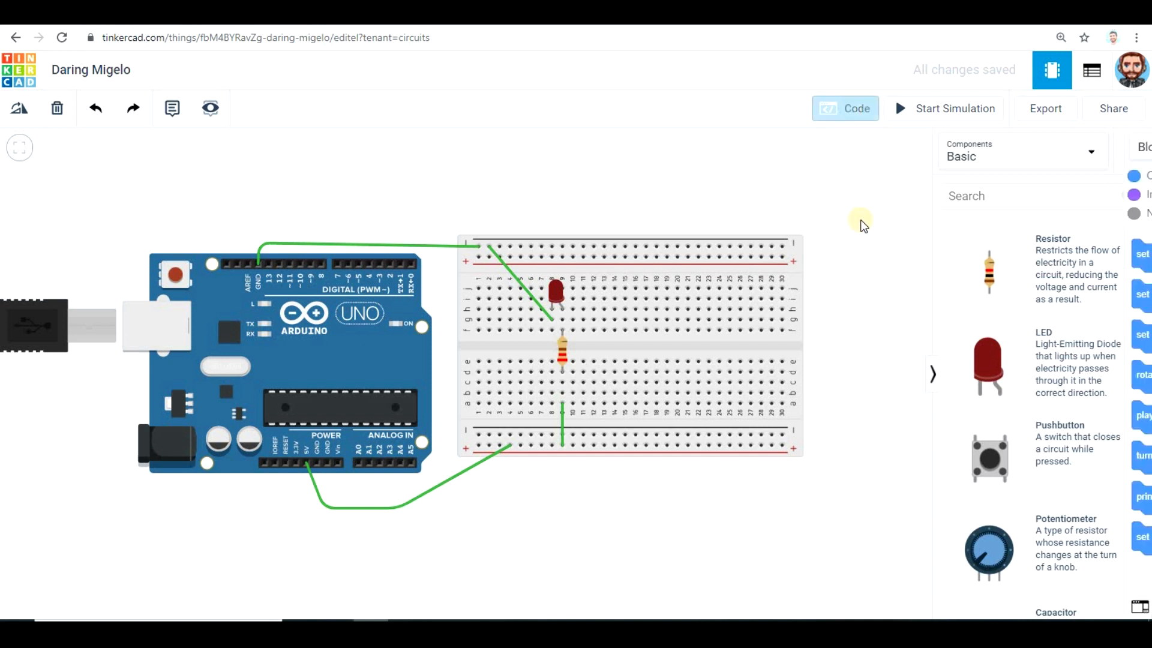
pyautogui.click(844, 108)
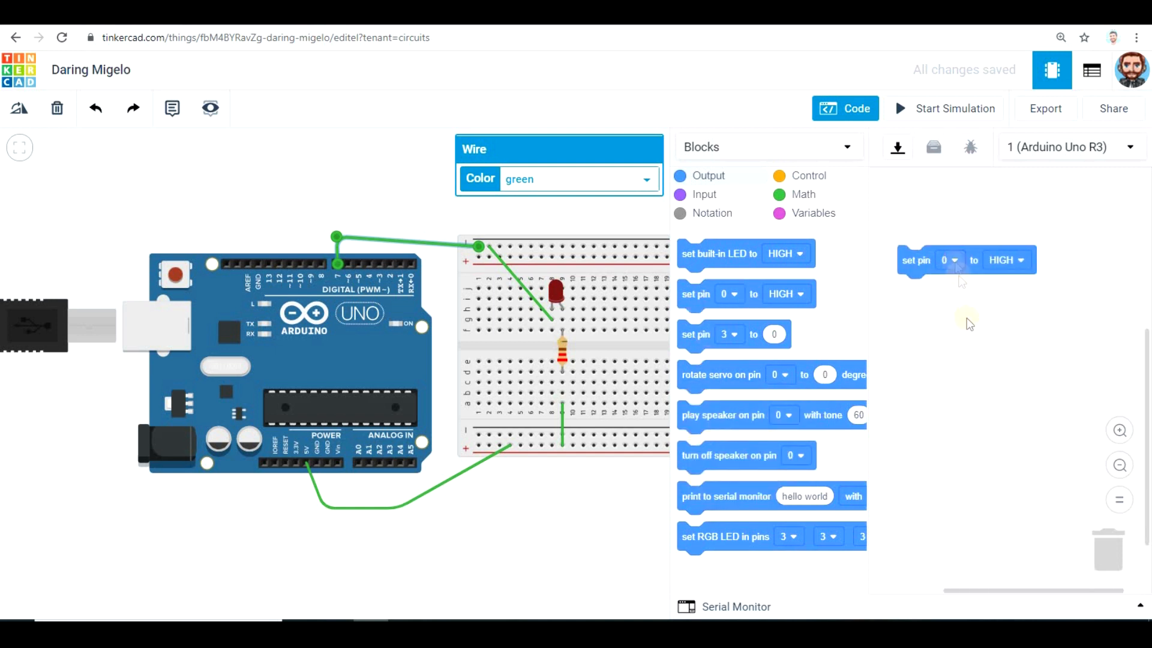
pyautogui.click(808, 176)
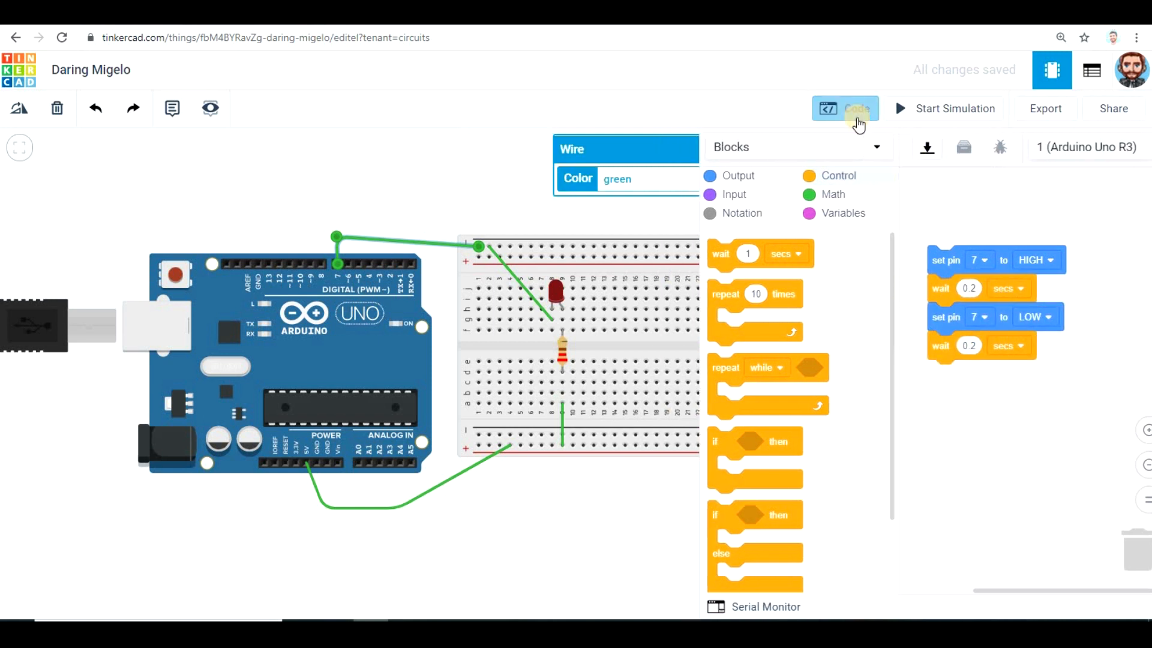
pyautogui.click(955, 108)
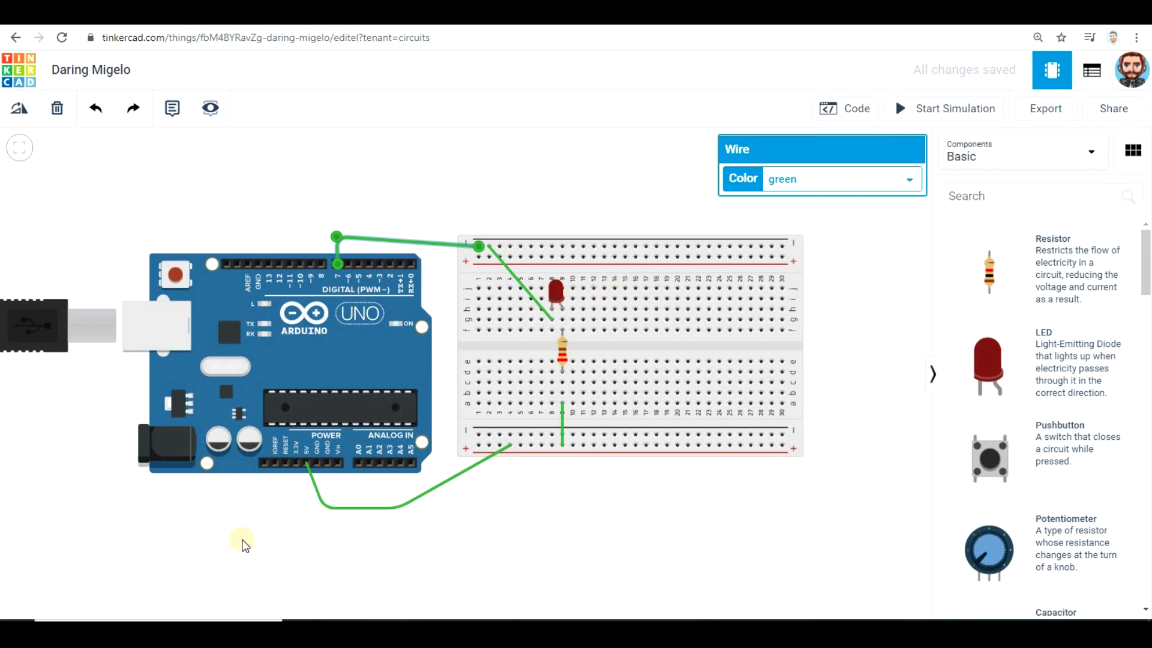
pyautogui.moveTo(802, 464)
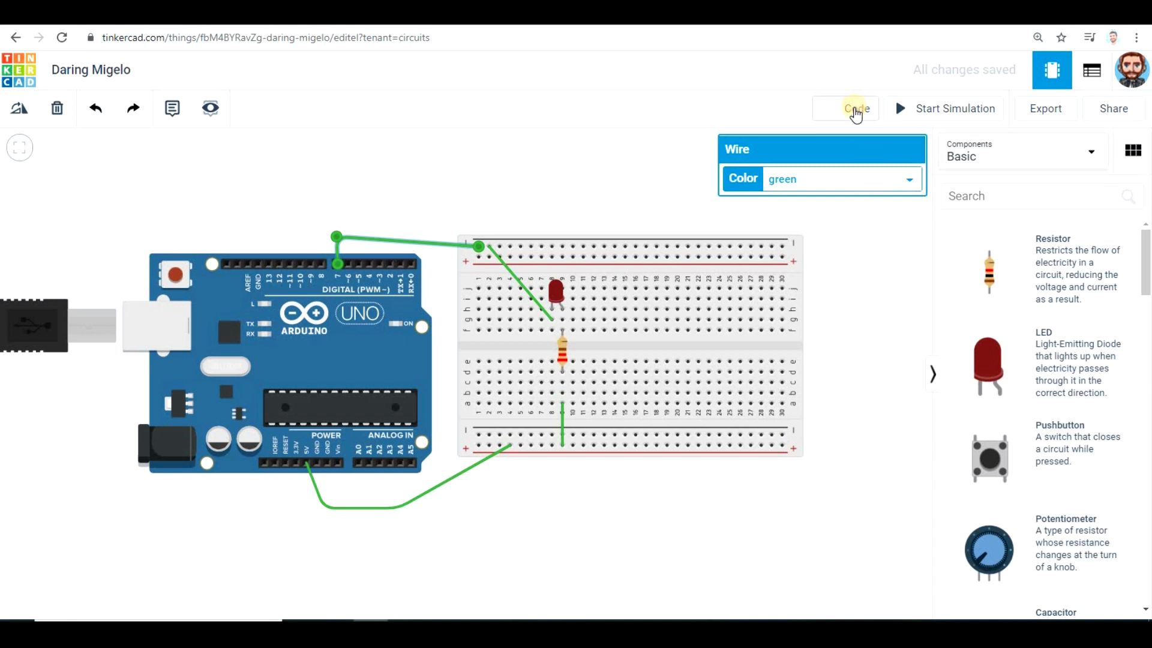
pyautogui.click(854, 108)
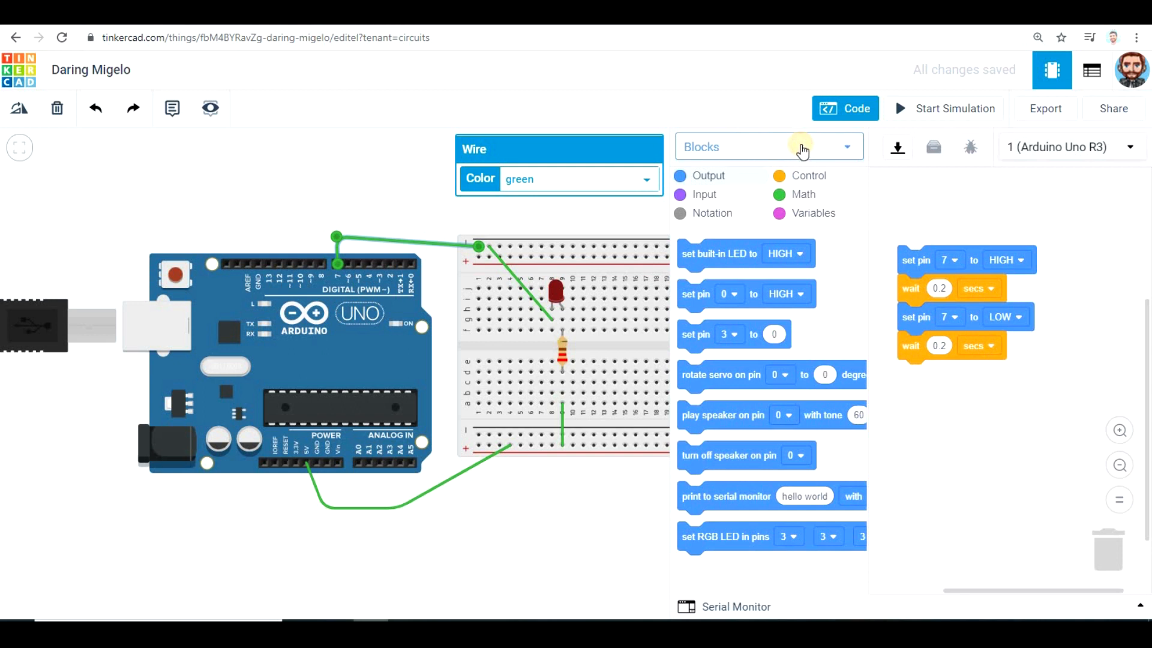
# - Switch the editor to Blocks + Text and duplicate the set pin 7 LOW and wait blocks
pyautogui.click(769, 146)
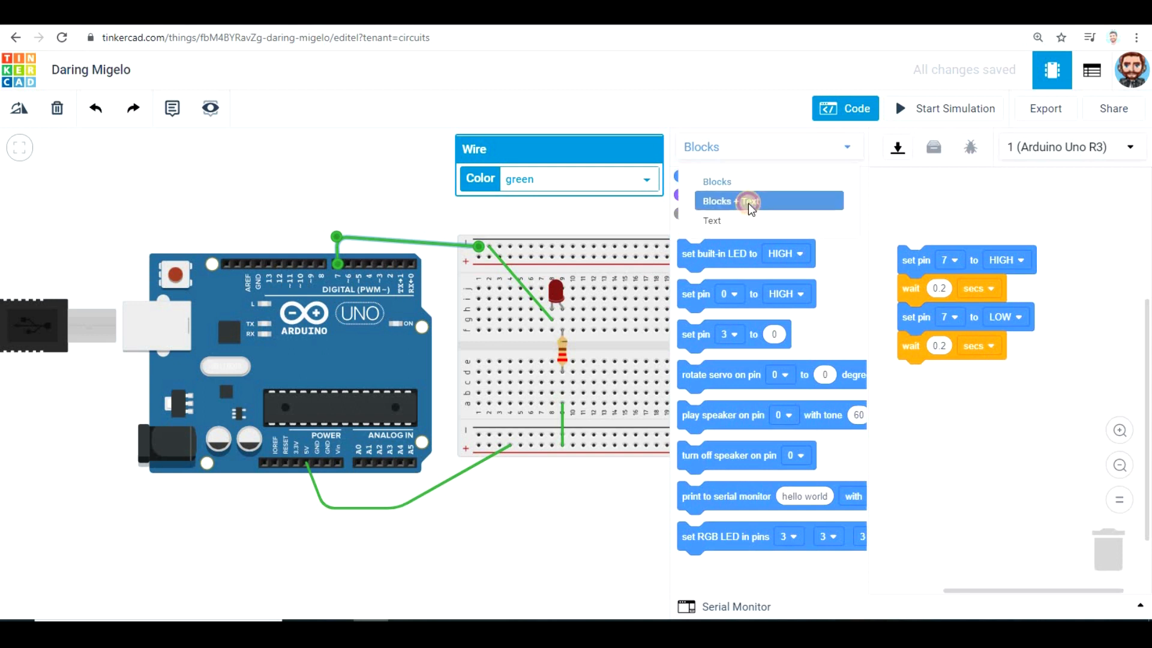
pyautogui.click(749, 200)
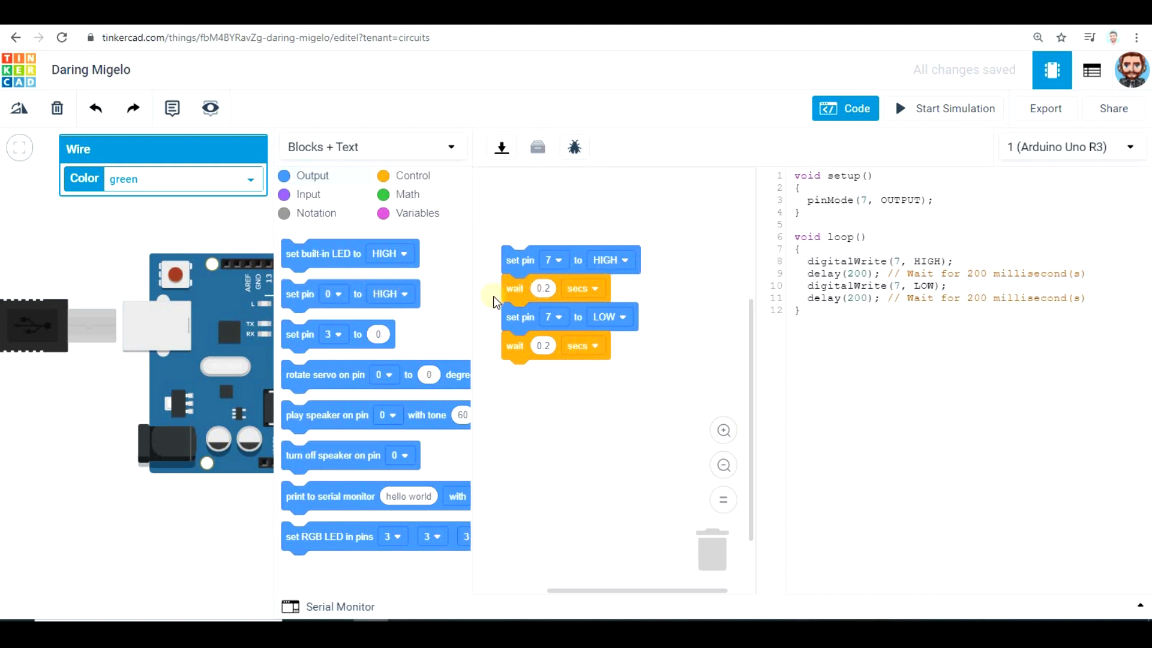
pyautogui.rightClick(520, 317)
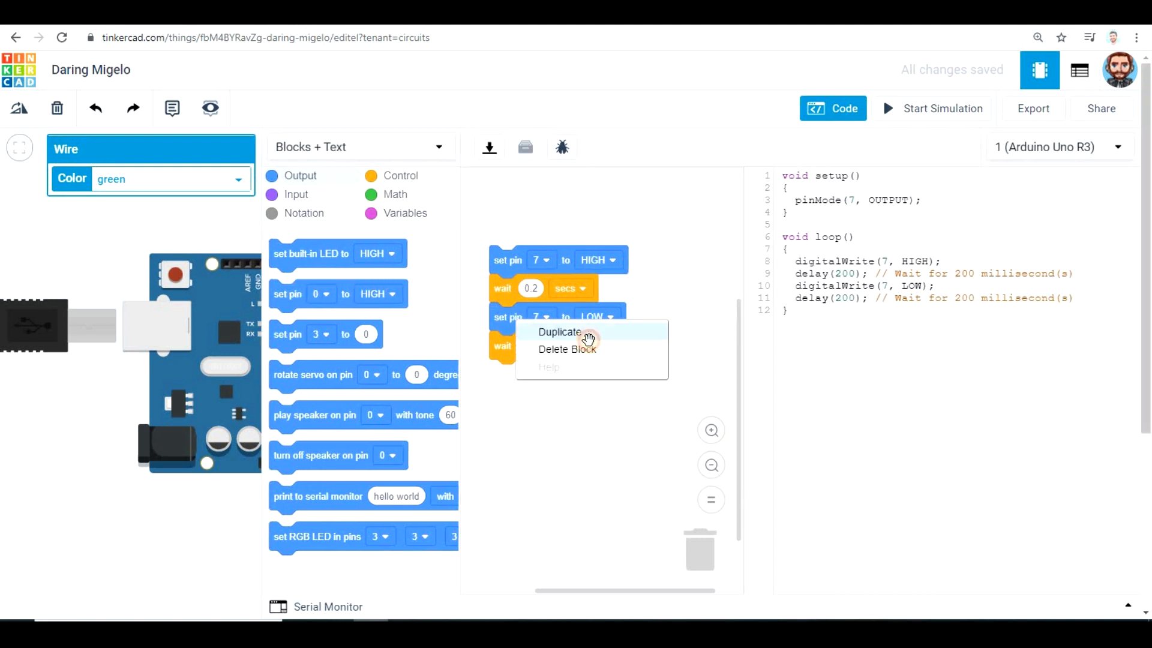
pyautogui.click(560, 332)
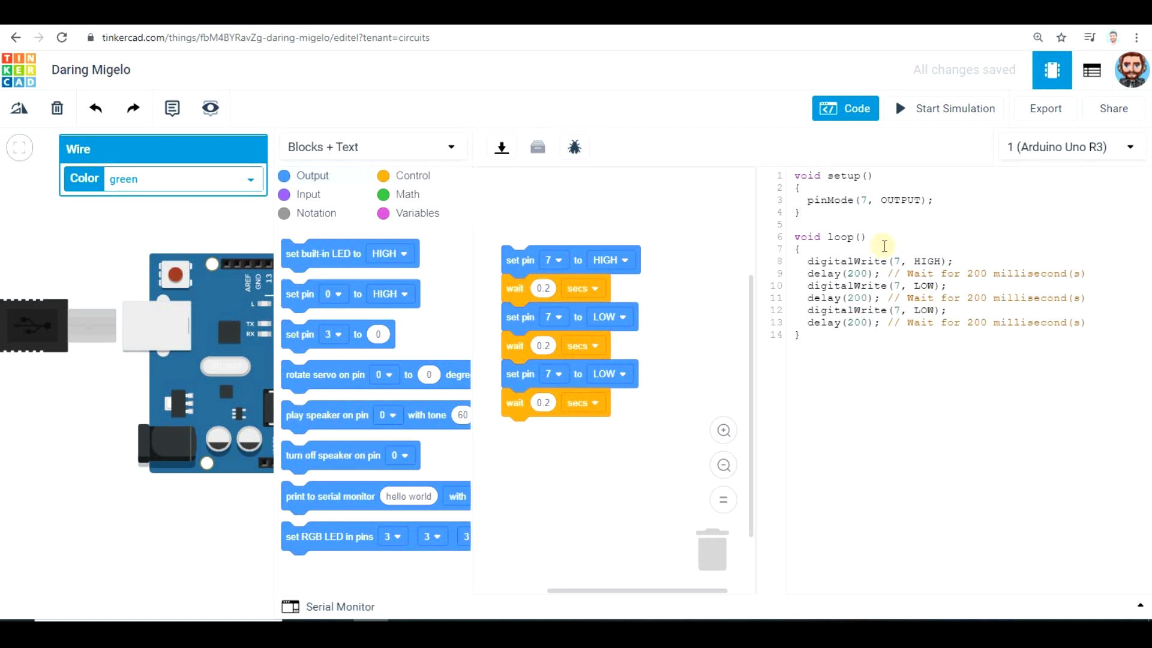
pyautogui.moveTo(480, 148)
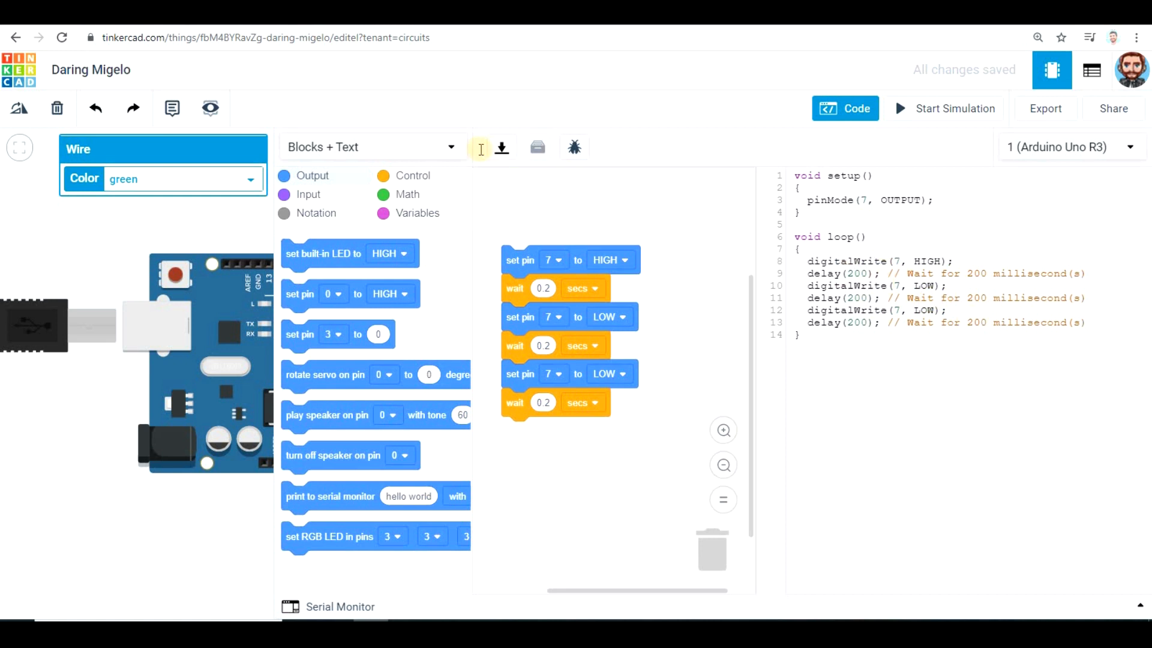
pyautogui.click(371, 147)
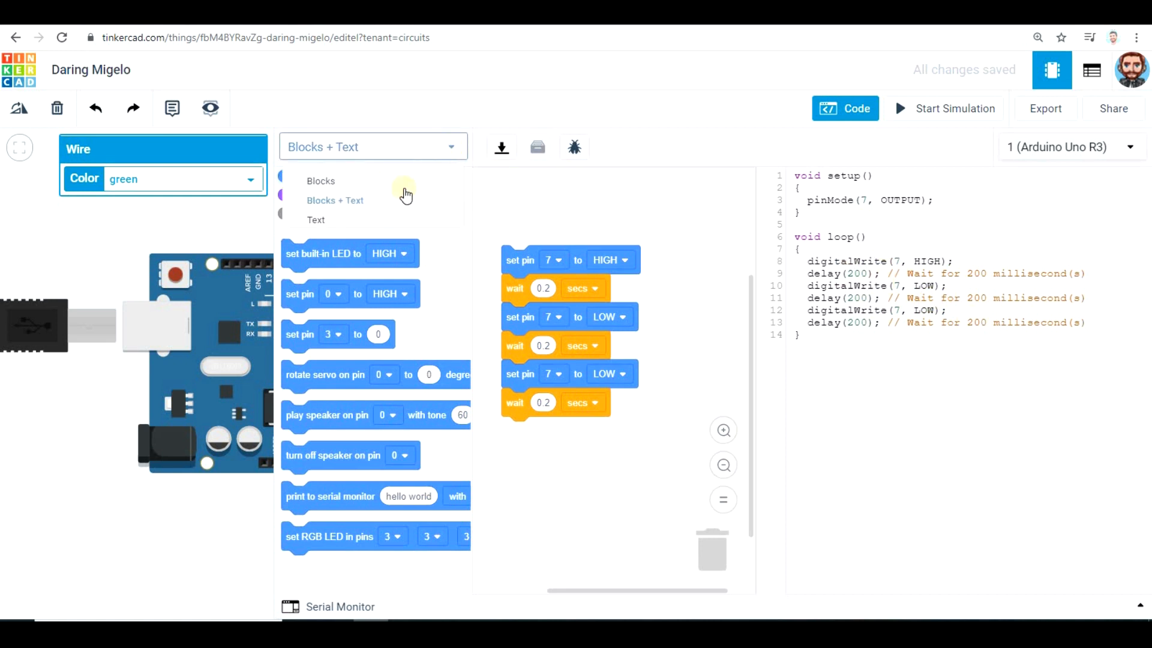
# - Choose Text-only mode, triggering the 'Are you sure?' warning about losing blocks
pyautogui.click(316, 220)
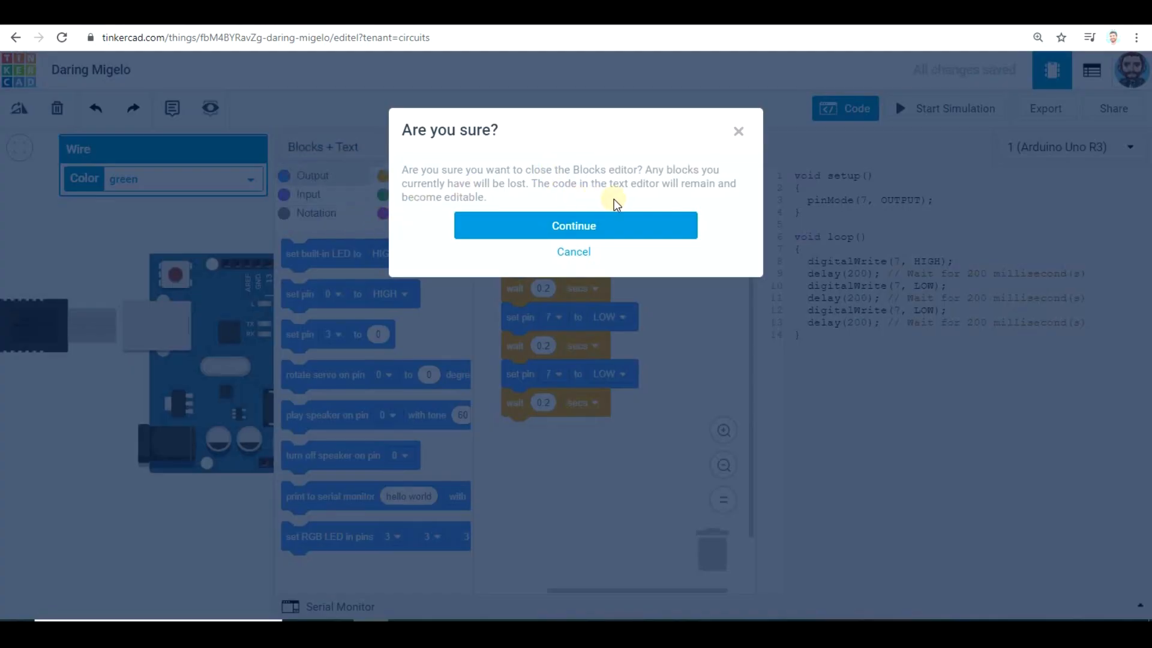
pyautogui.moveTo(999, 285)
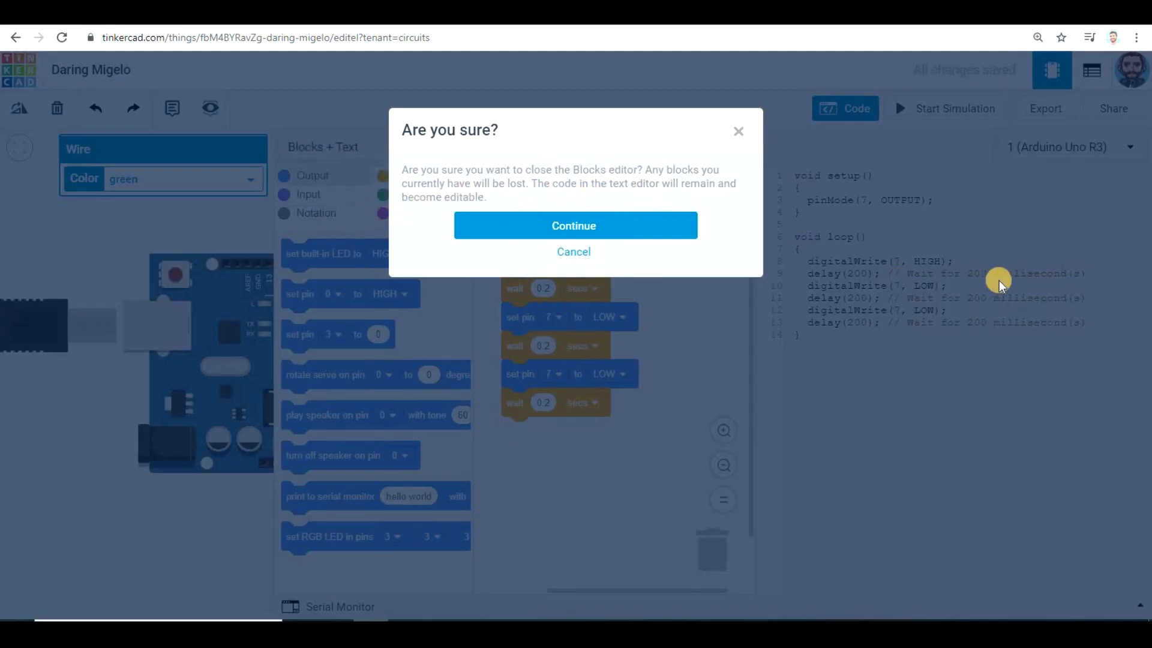